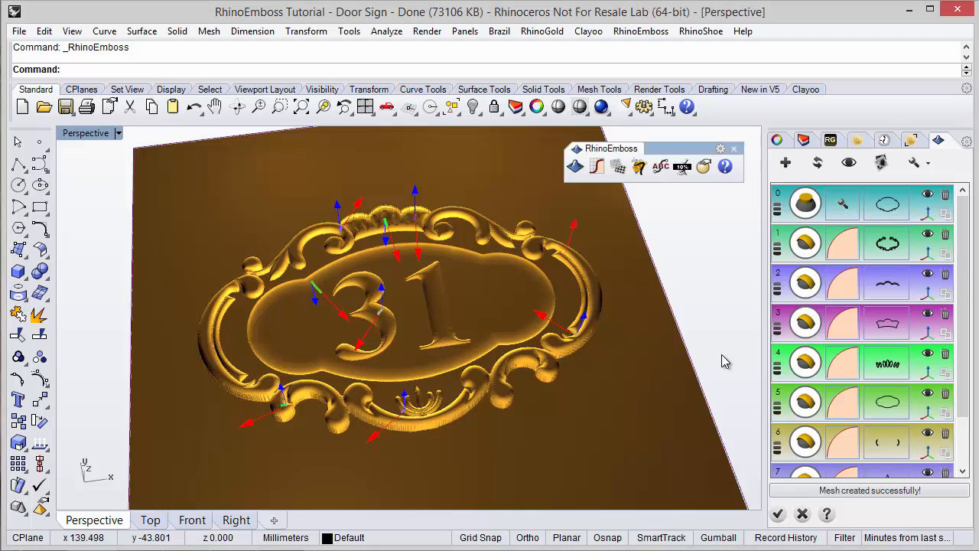
{"action": "mouse_move", "coordinate": [724, 360]}
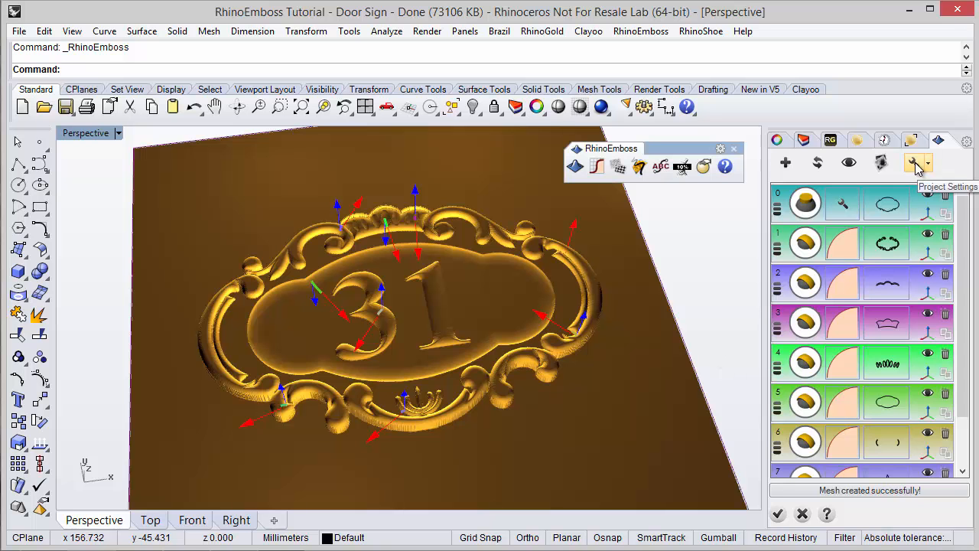
- Switch the RhinoEmboss project output type to Image in Project Settings and confirm
{"action": "left_click", "coordinate": [912, 163]}
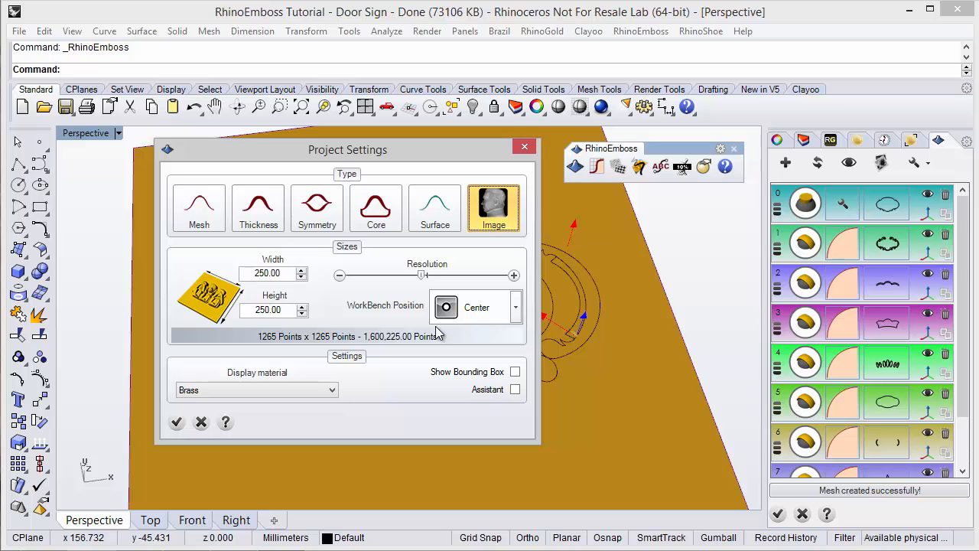
{"action": "left_click", "coordinate": [176, 422]}
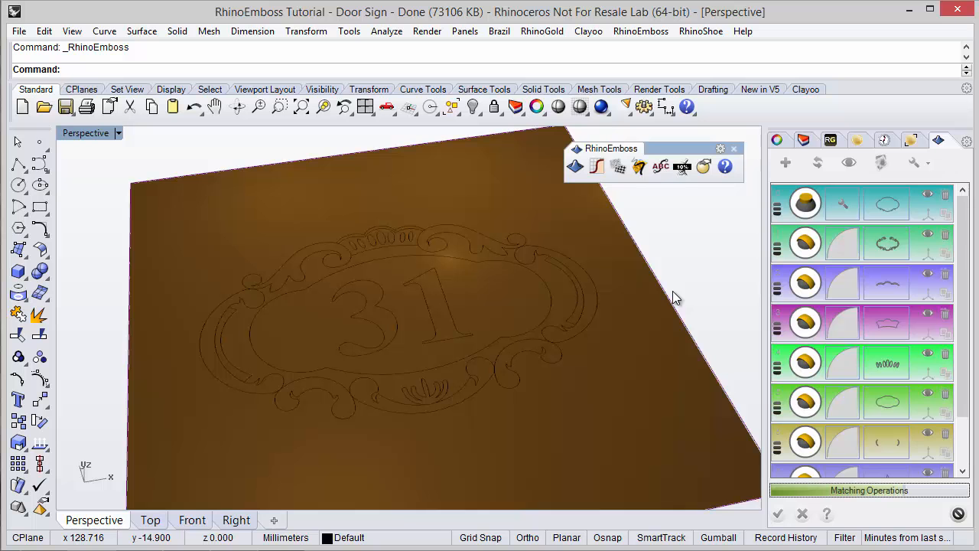
{"action": "mouse_move", "coordinate": [663, 321]}
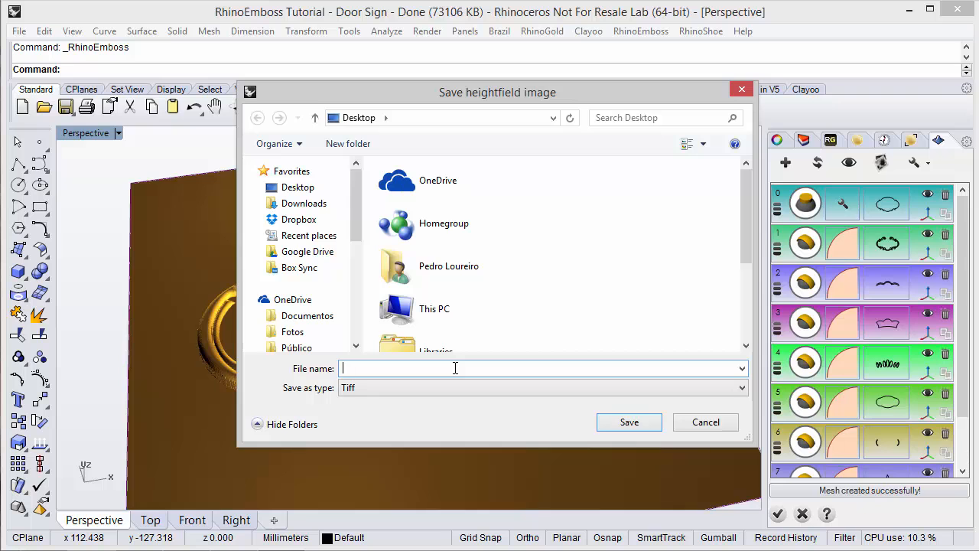
- Save the heightfield image as 'example' in TIFF format
{"action": "type", "text": "exam"}
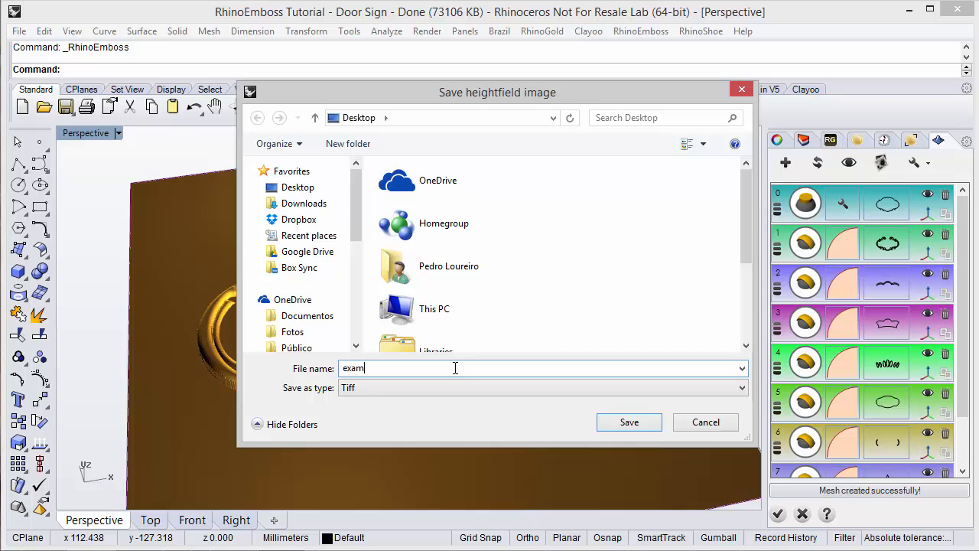
{"action": "type", "text": "ple"}
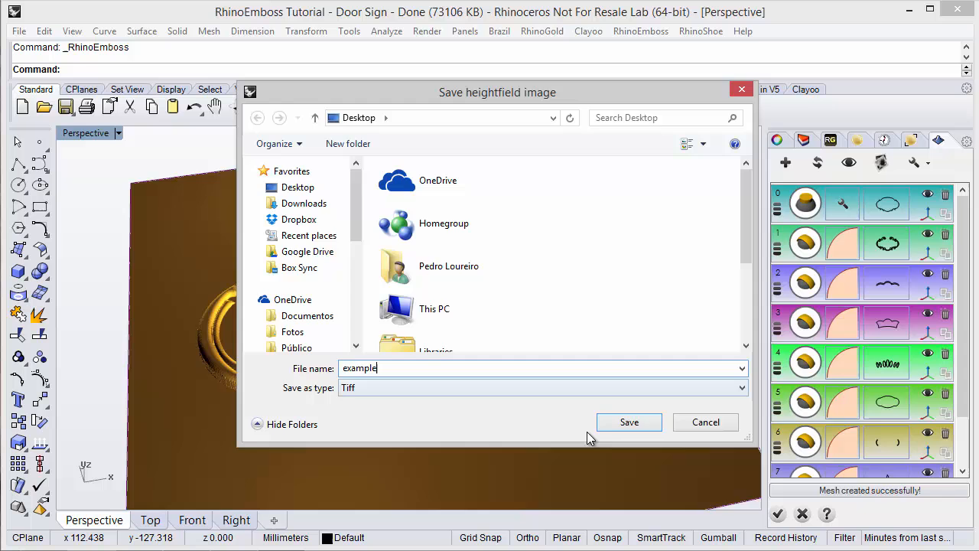
{"action": "left_click", "coordinate": [629, 422]}
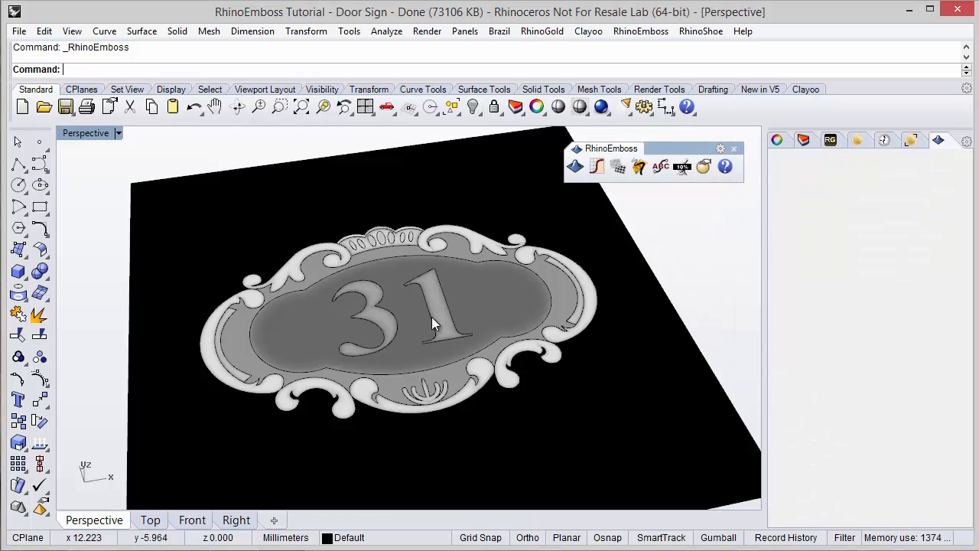
- Window-select all 32 design curves of the sign lying over the heightfield image
{"action": "left_click_drag", "start_coordinate": [432, 321], "coordinate": [325, 359]}
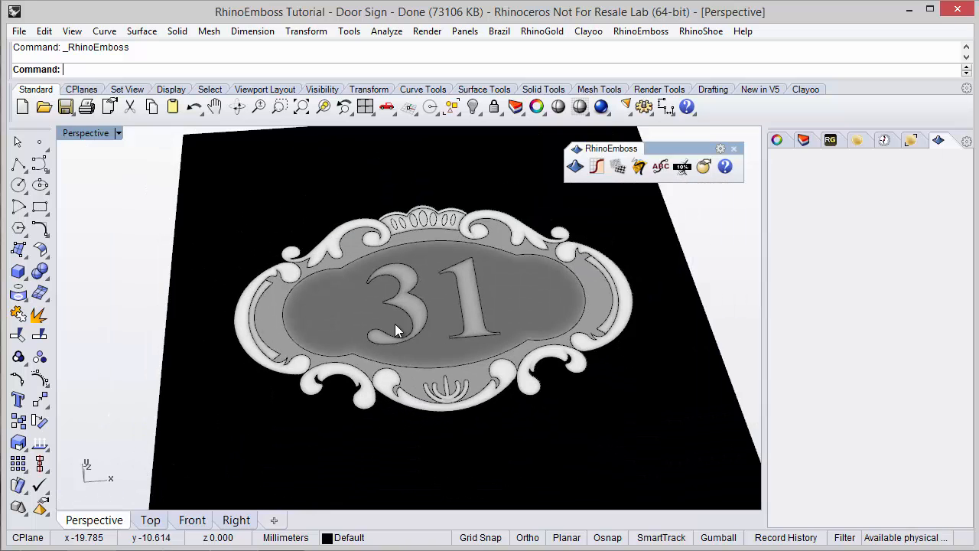
{"action": "left_click_drag", "start_coordinate": [397, 329], "coordinate": [414, 321]}
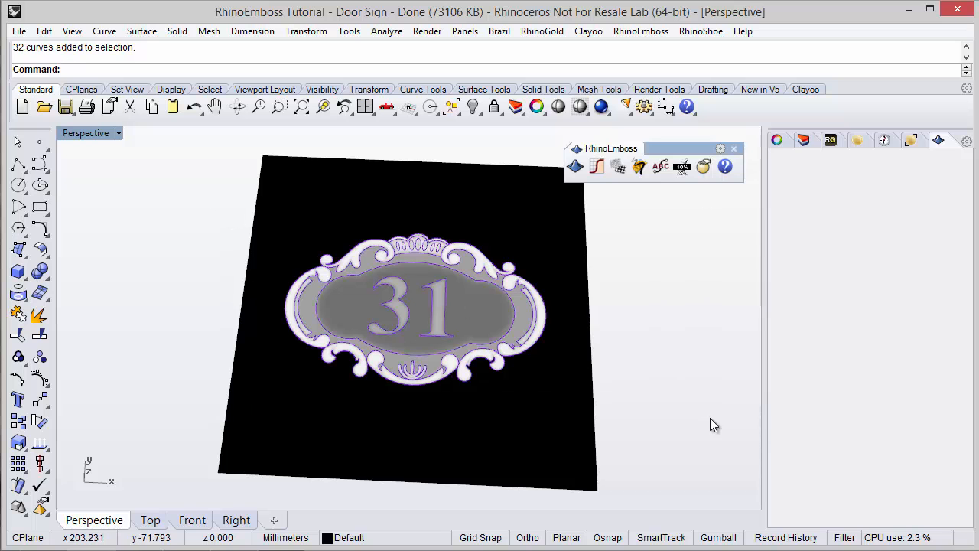
{"action": "mouse_move", "coordinate": [502, 125]}
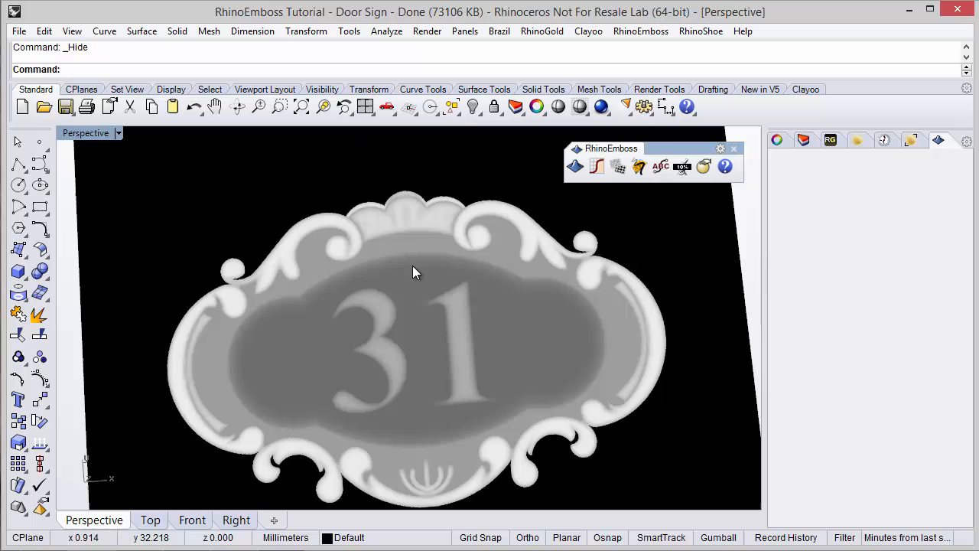
- Orbit and zoom the Perspective view to inspect the grayscale heightfield with curves hidden
{"action": "left_click_drag", "start_coordinate": [417, 273], "coordinate": [436, 358]}
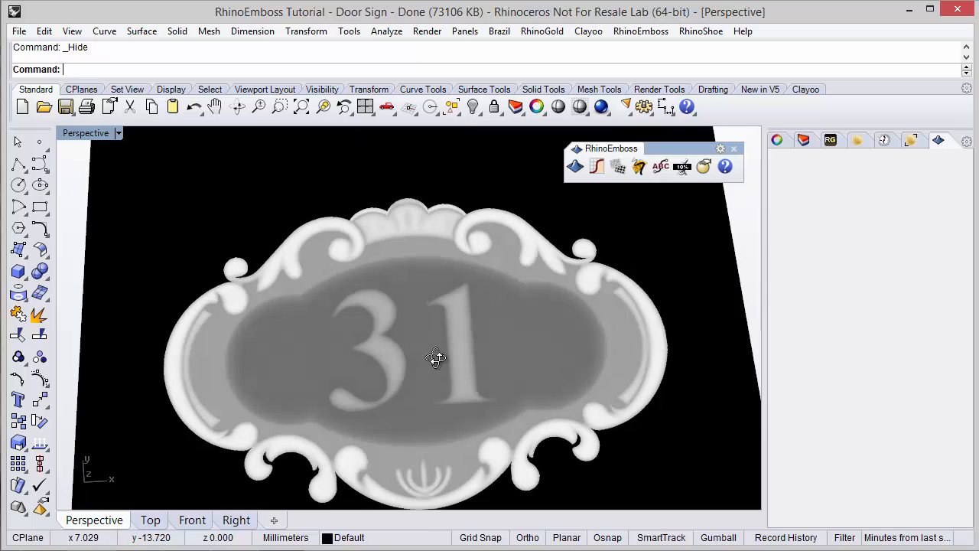
{"action": "left_click_drag", "start_coordinate": [436, 358], "coordinate": [355, 460]}
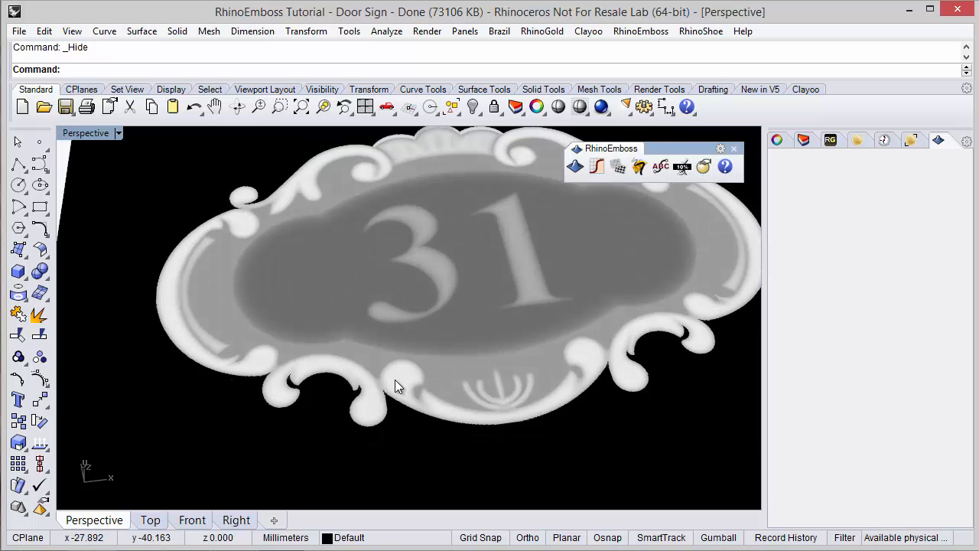
{"action": "left_click_drag", "start_coordinate": [398, 385], "coordinate": [385, 426]}
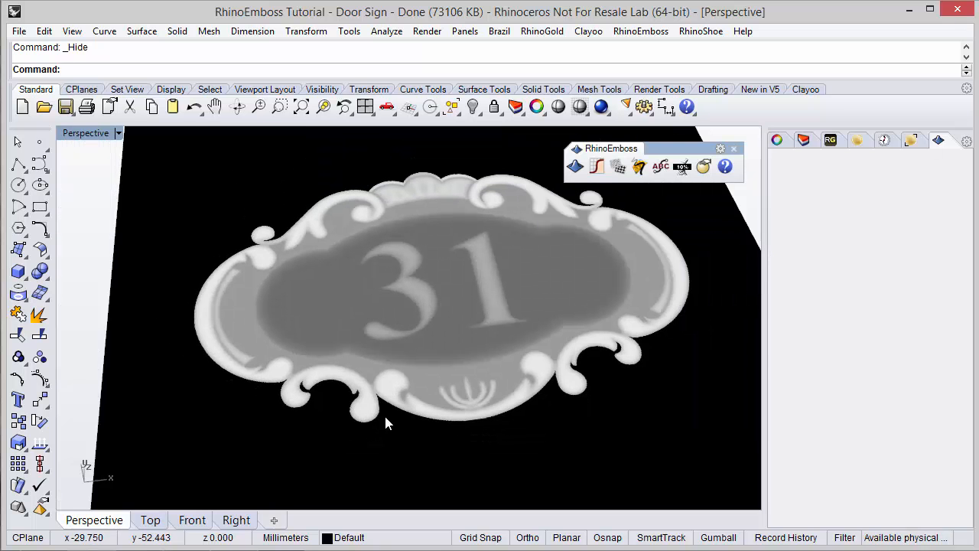
{"action": "left_click_drag", "start_coordinate": [386, 422], "coordinate": [406, 352]}
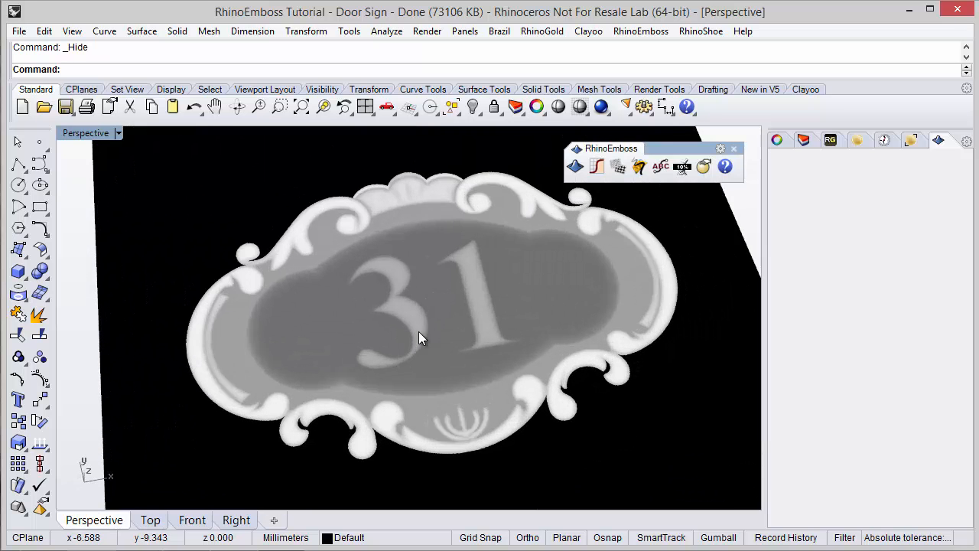
{"action": "left_click_drag", "start_coordinate": [420, 336], "coordinate": [398, 329]}
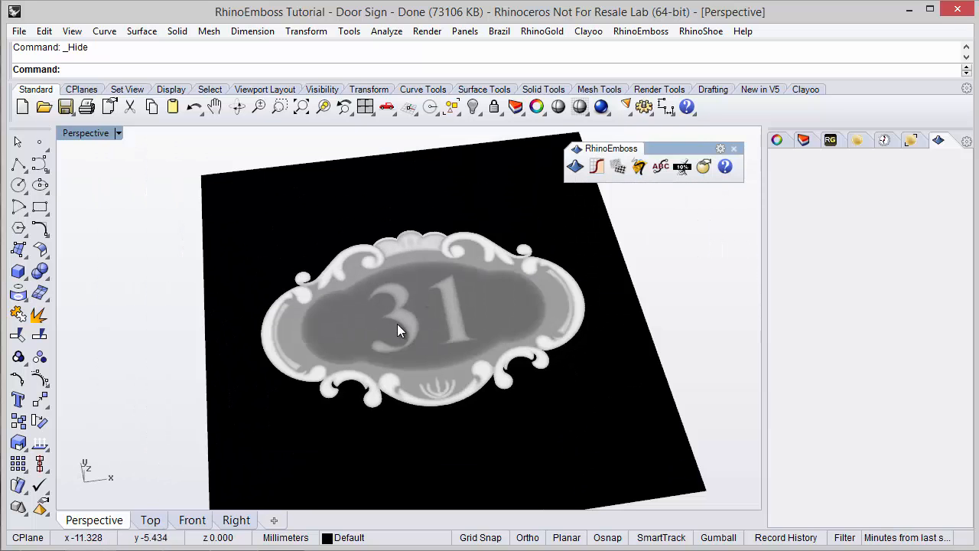
{"action": "mouse_move", "coordinate": [416, 323]}
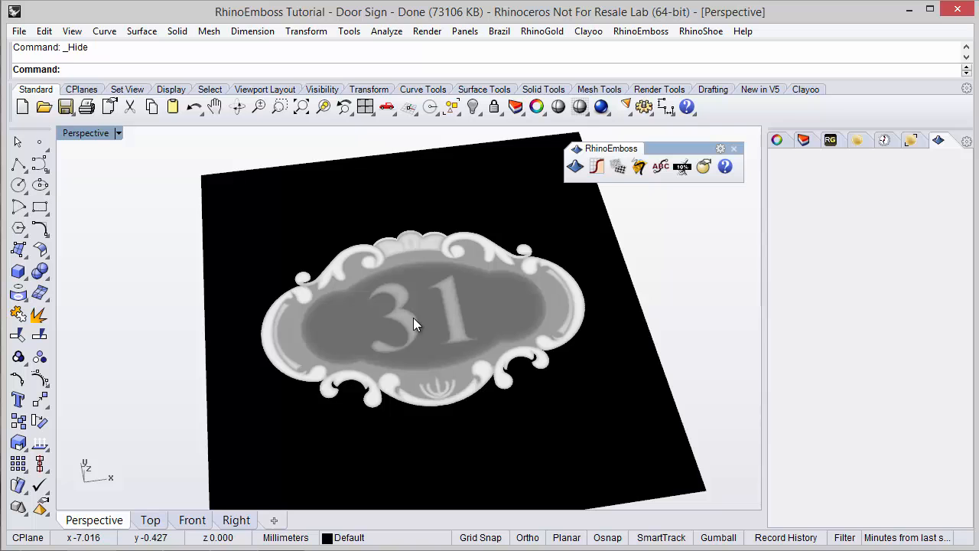